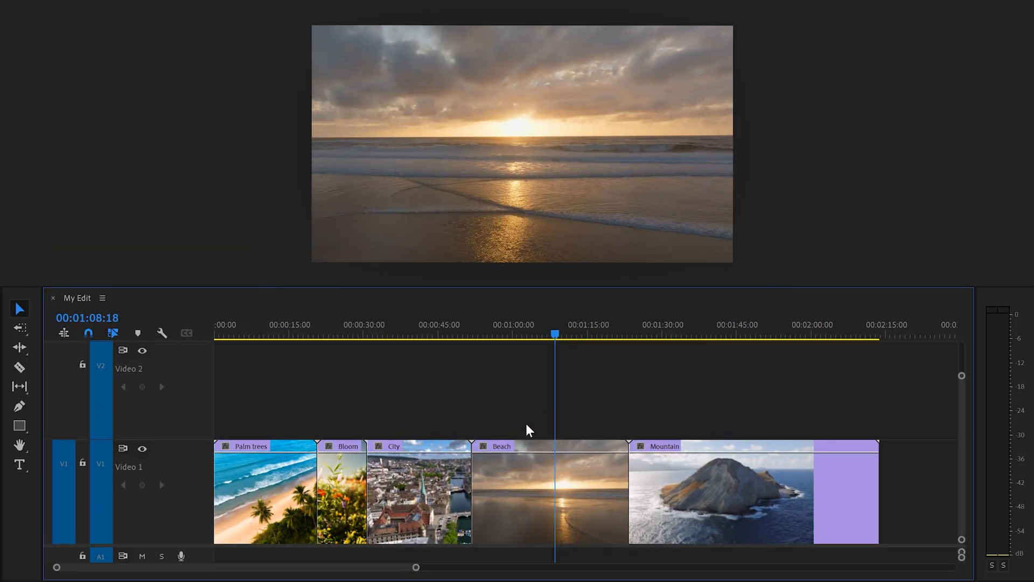
Step: Ripple-trim the Beach clip with Q so Mountain closes up with no gap
drag(476, 494, 556, 495)
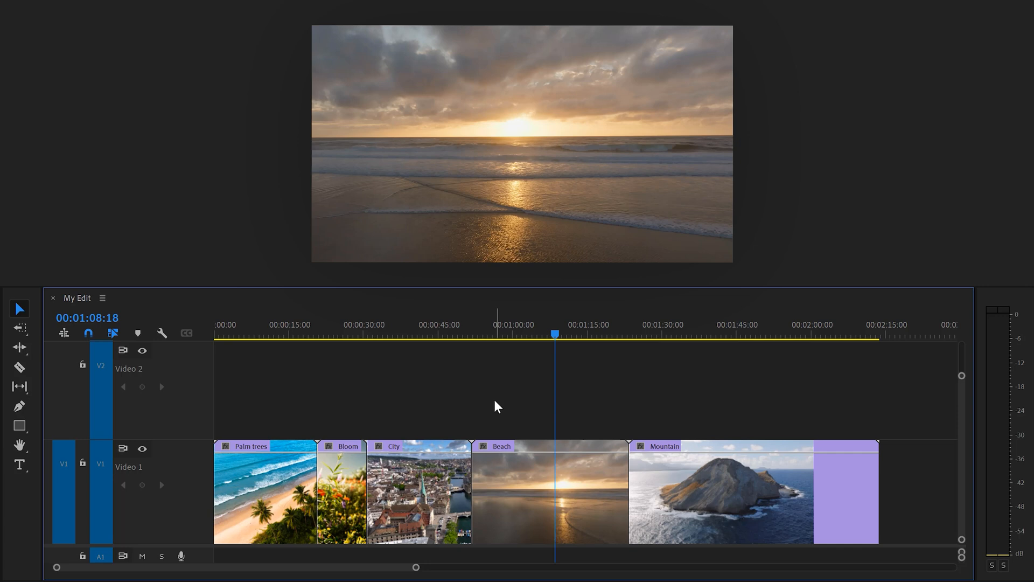
key(q)
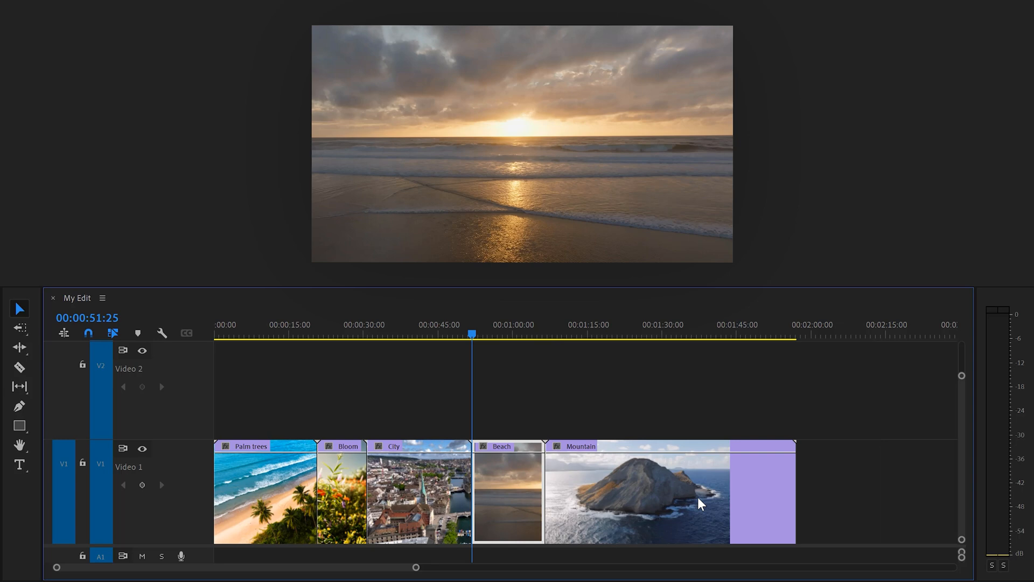
mouse_move(648, 424)
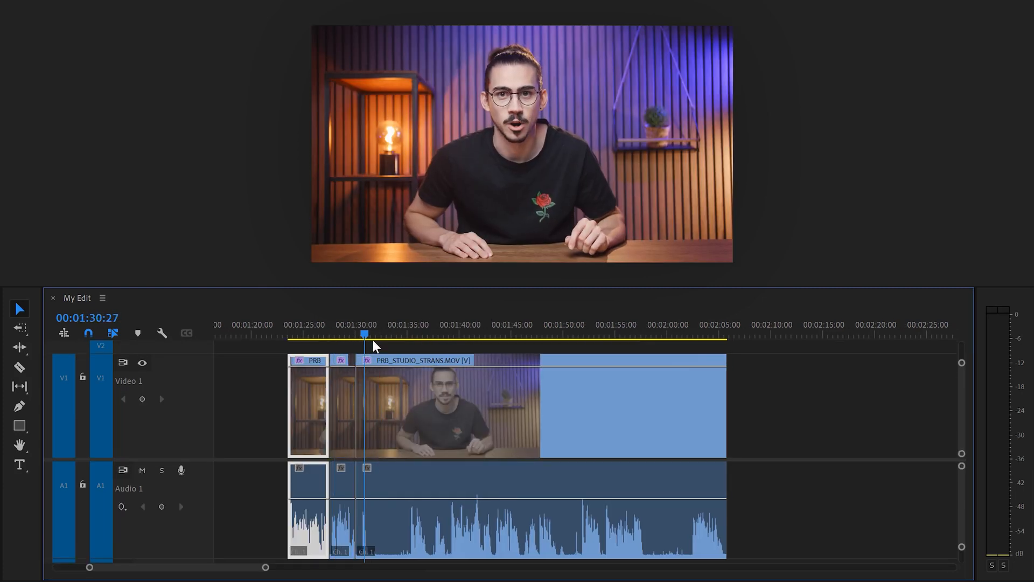
click(435, 335)
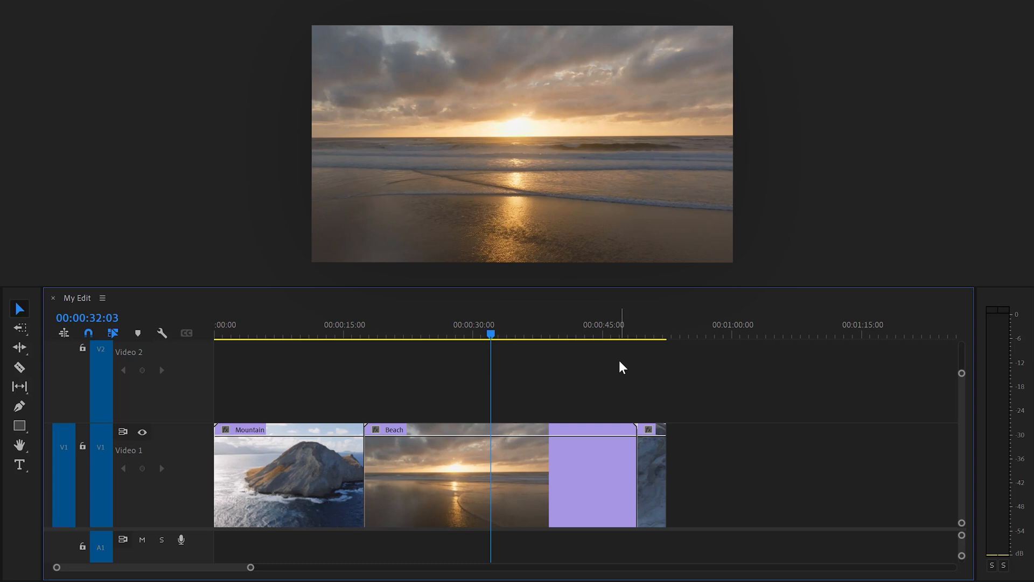
Step: Export a still frame via Ctrl+Shift+E, choosing an image format from the Format list
key(ctrl+shift+e)
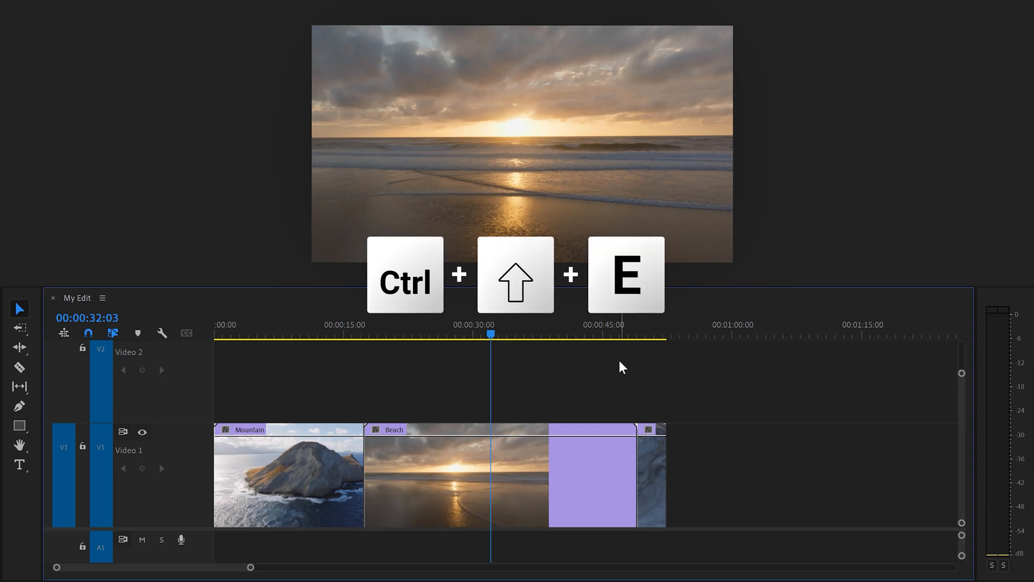
key(ctrl+shift+e)
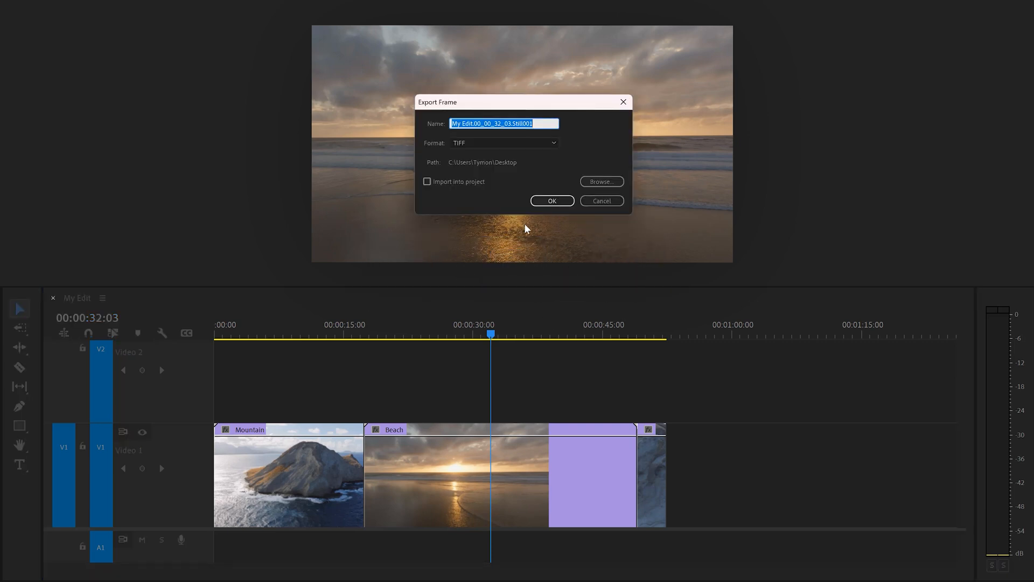
click(503, 142)
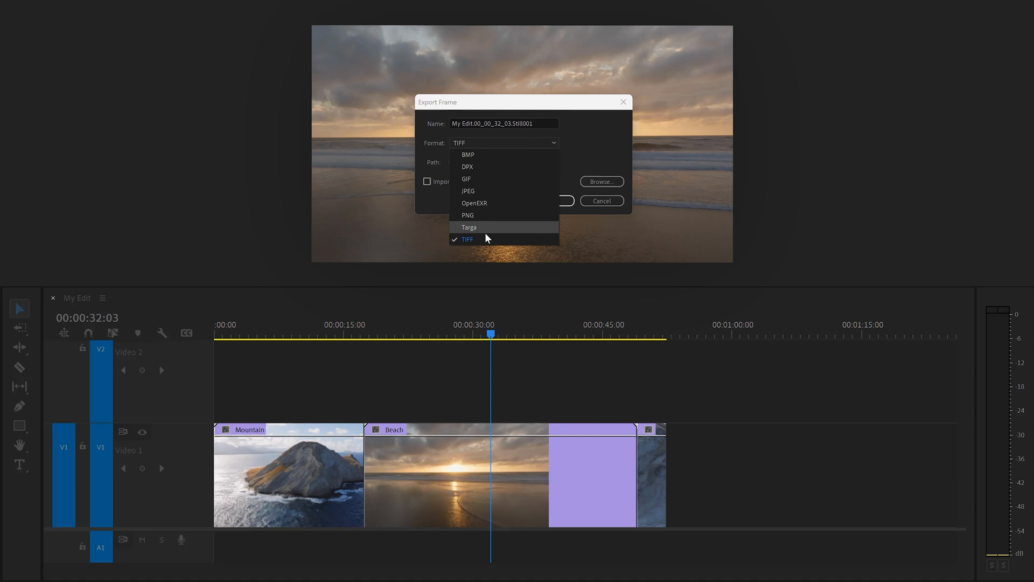
click(467, 238)
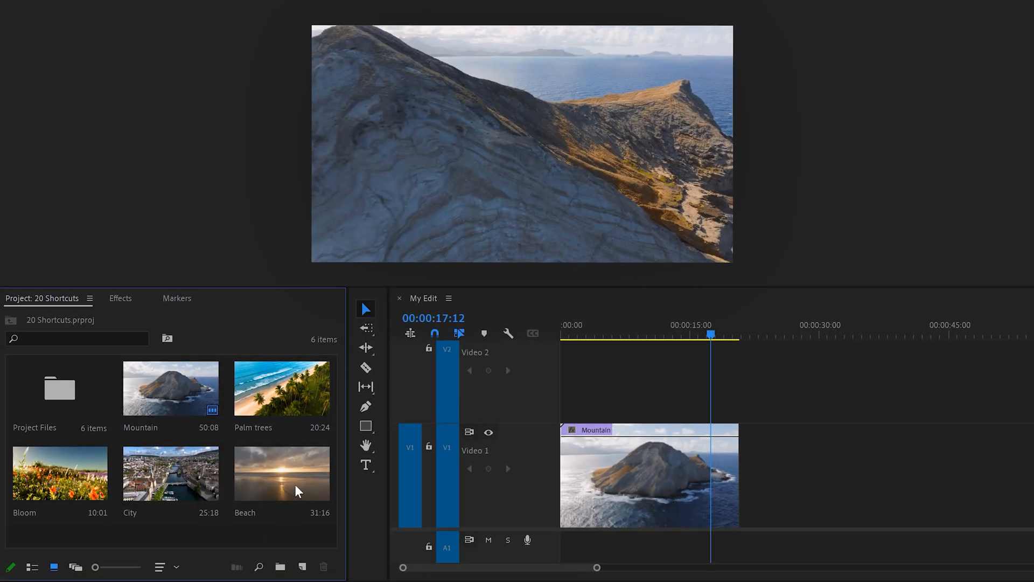
Step: Select the Beach clip and tick Reverse Speed in Speed/Duration, then confirm
click(282, 473)
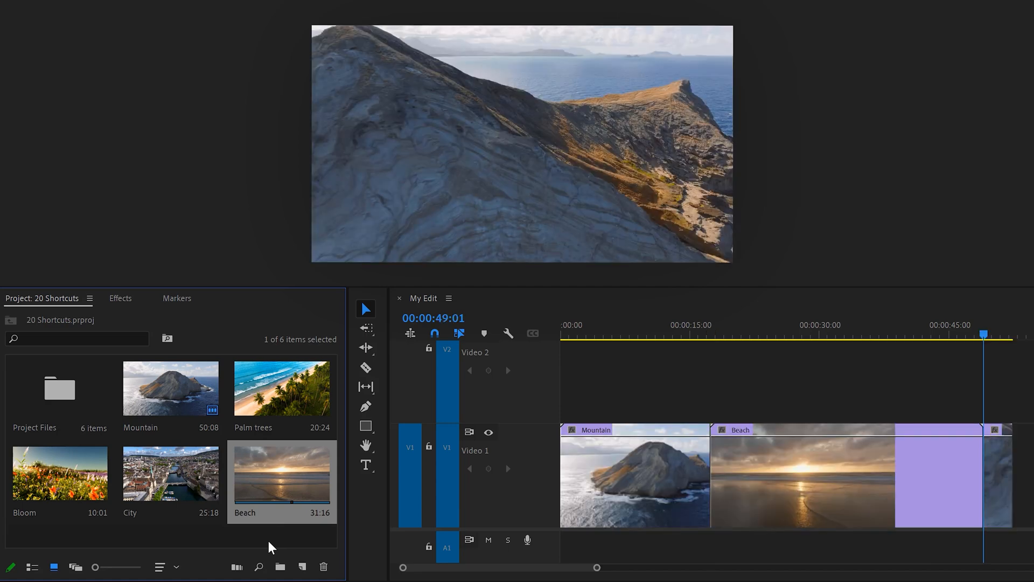
key(ctrl+r)
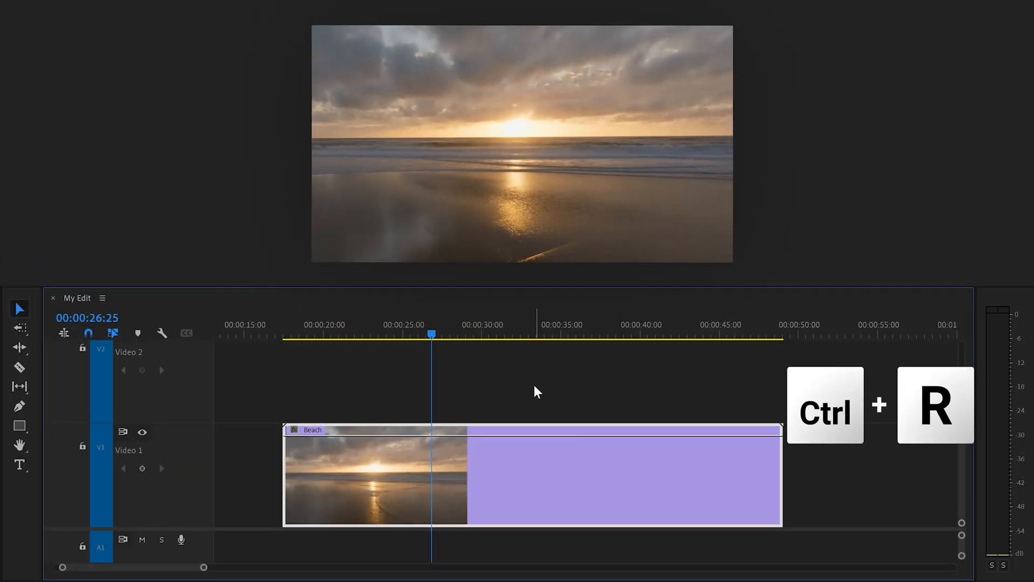
key(ctrl+r)
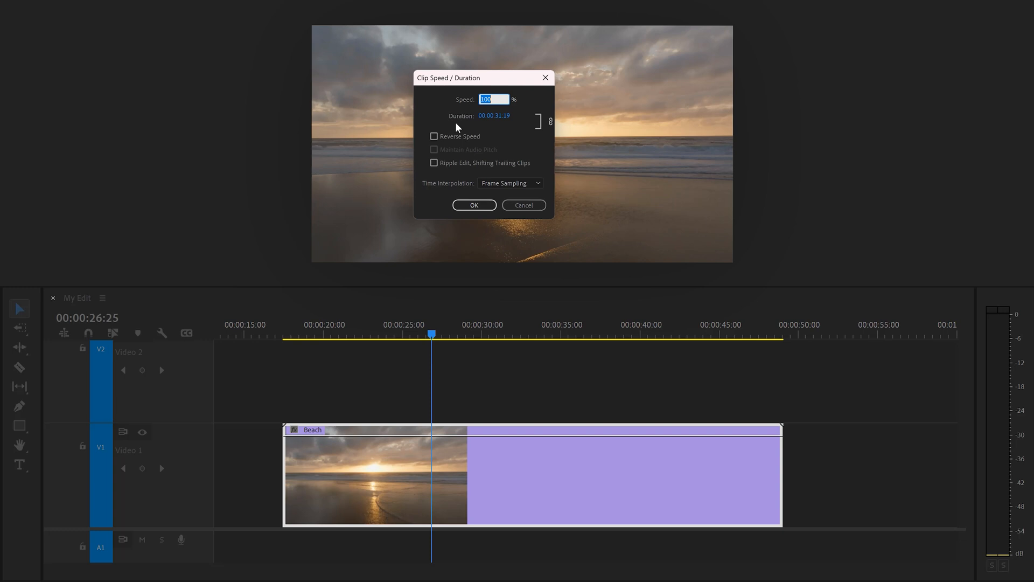
click(435, 136)
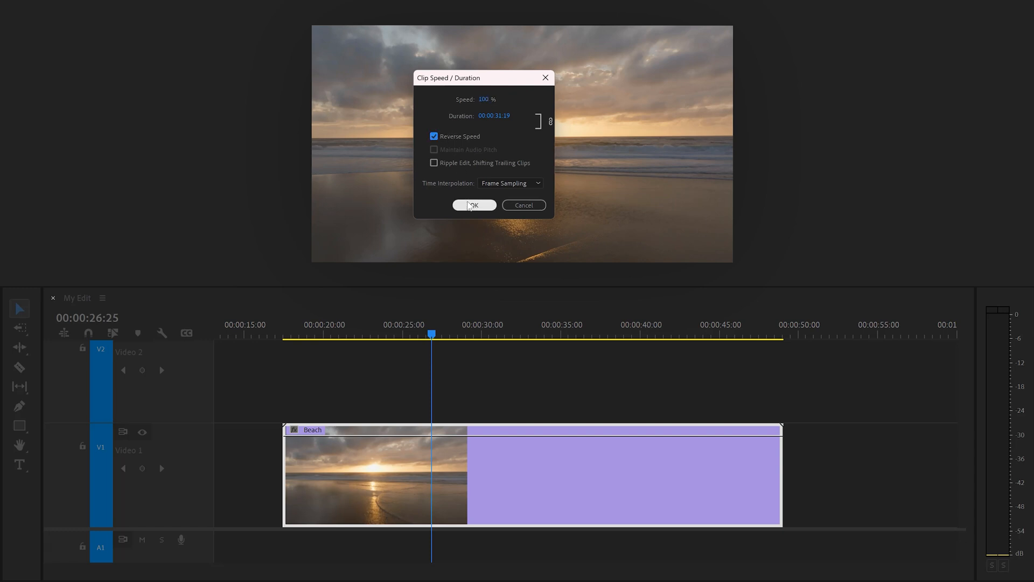
click(474, 206)
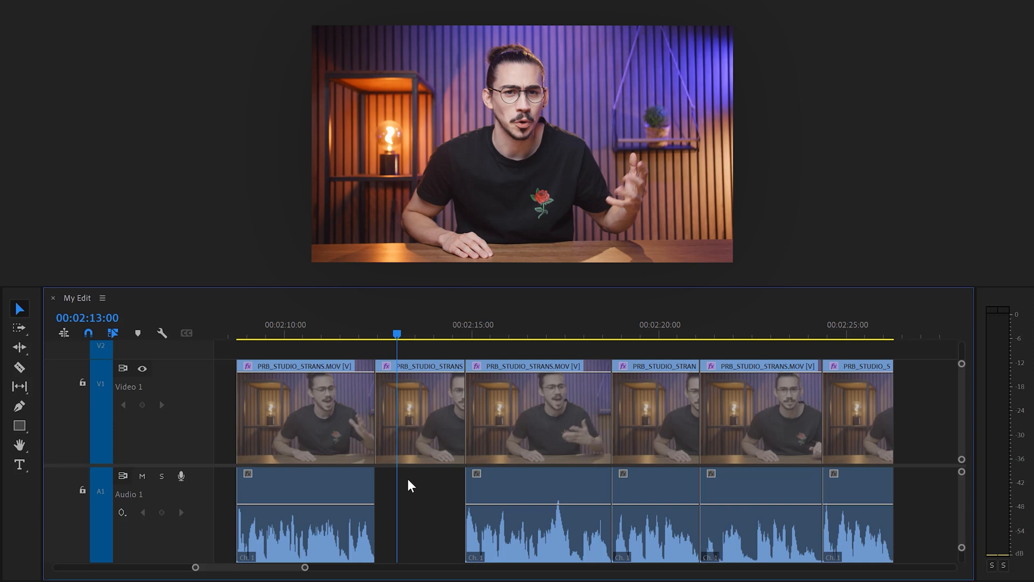
Step: Select the interview video clip sitting above the empty audio gap
click(420, 415)
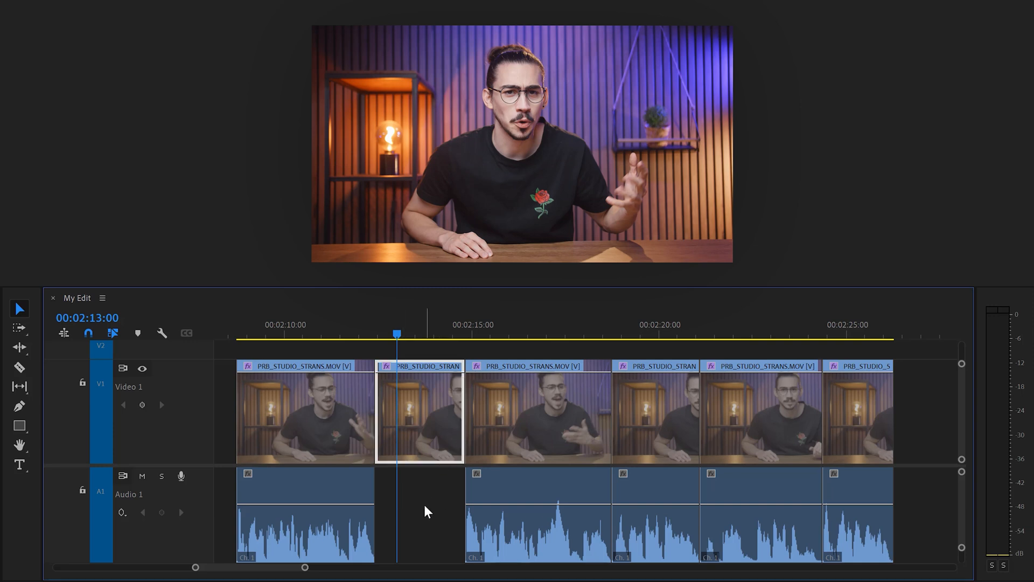
key(f)
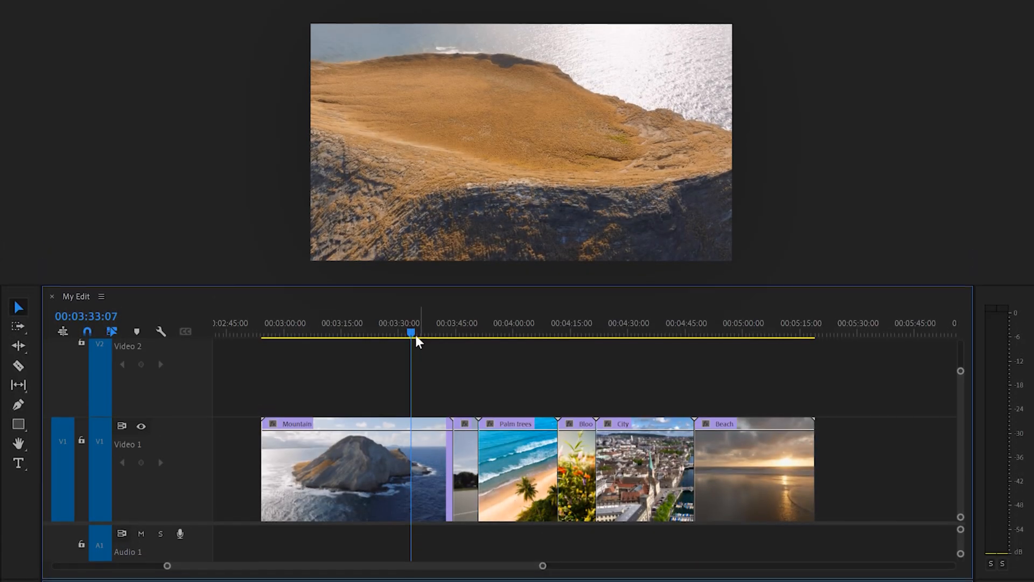
Step: Lift out the Palm trees, Bloom and City clips, leaving a gap before Beach
key(d)
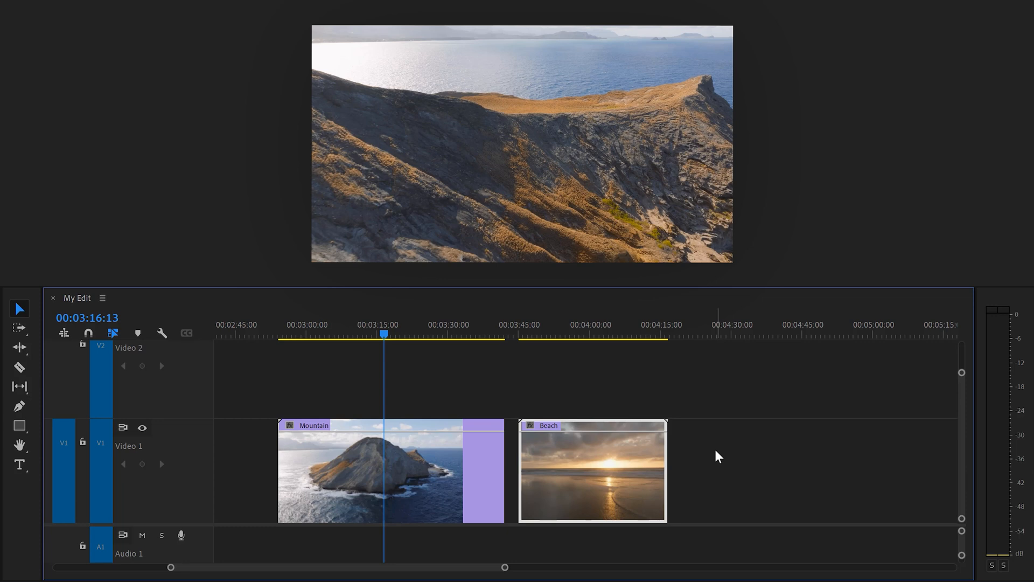
key(s)
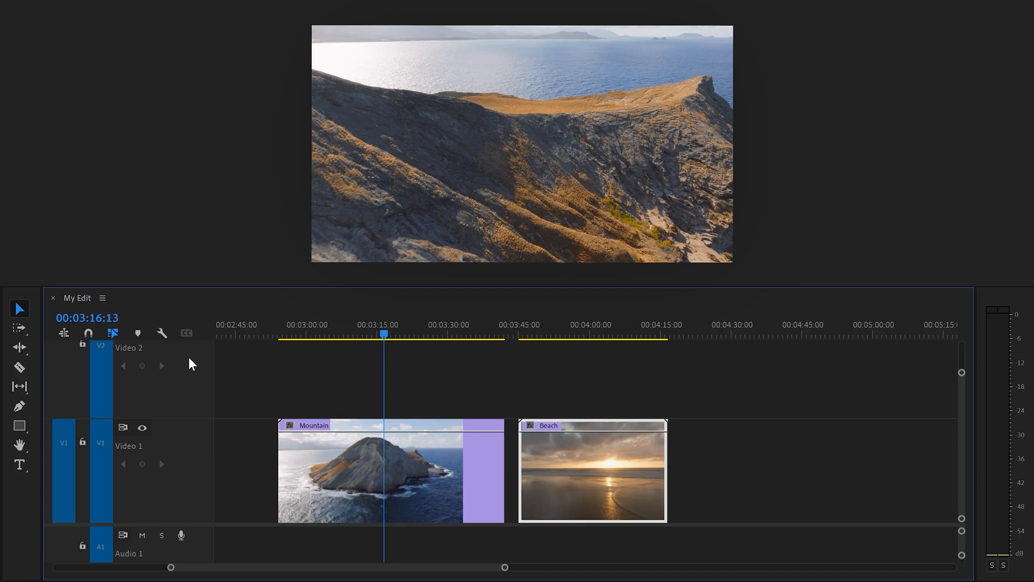
mouse_move(88, 333)
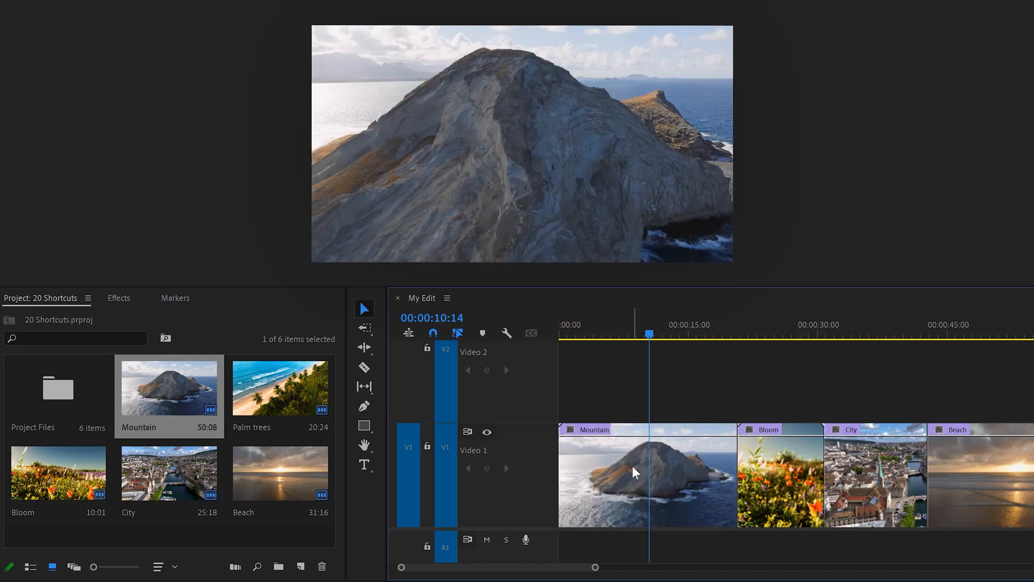
mouse_move(621, 486)
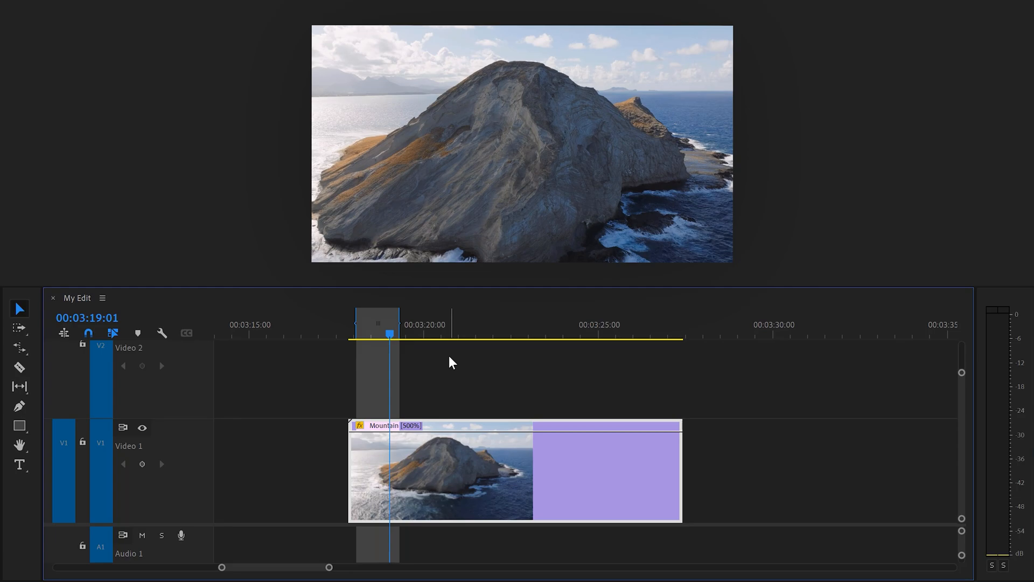
Step: Play back the Mountain clip now running at 500% speed
key(Enter)
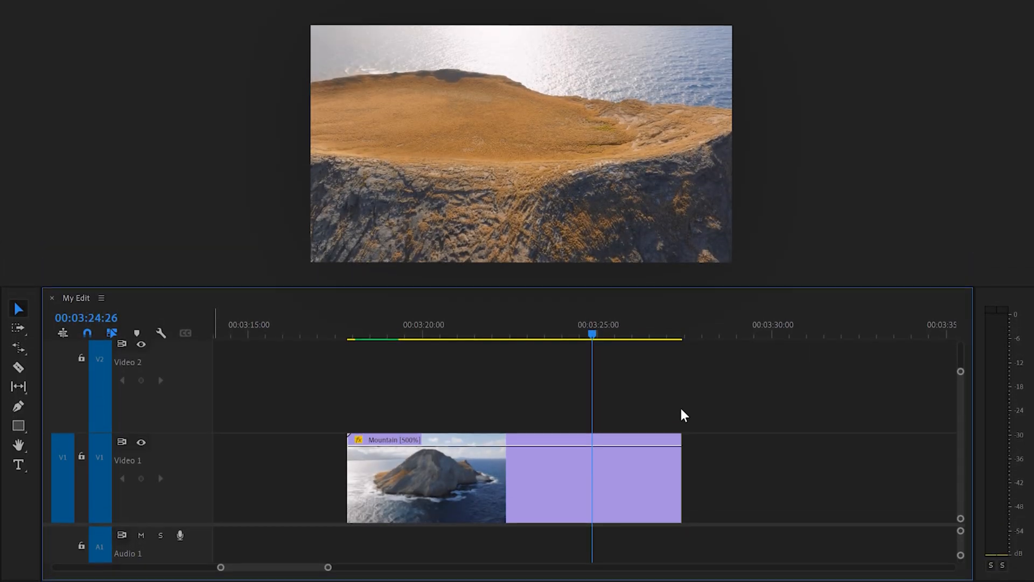
key(alt)
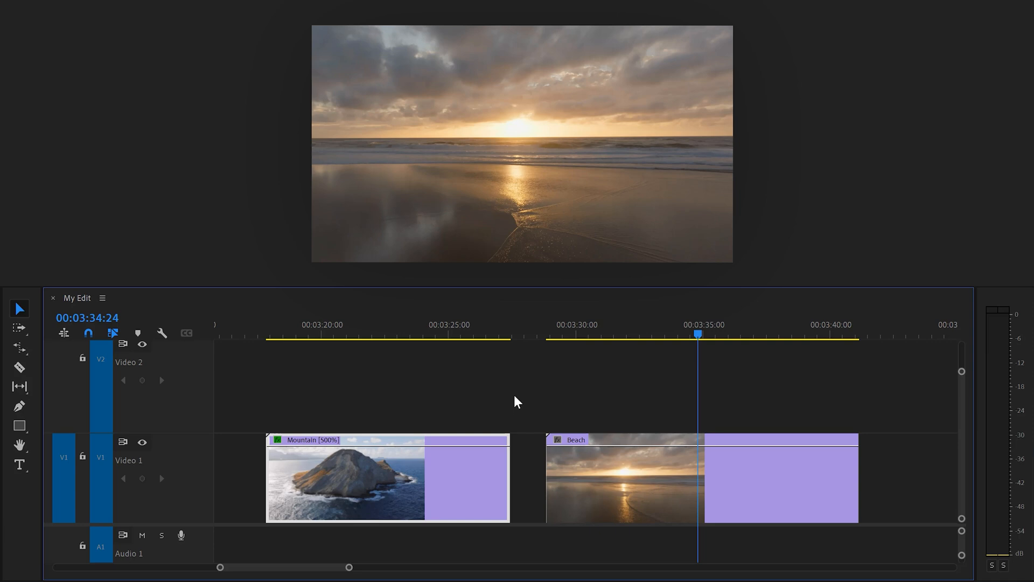
Step: Copy Mountain and toggle the Crop effect in Paste Attributes for Beach
key(ctrl+c)
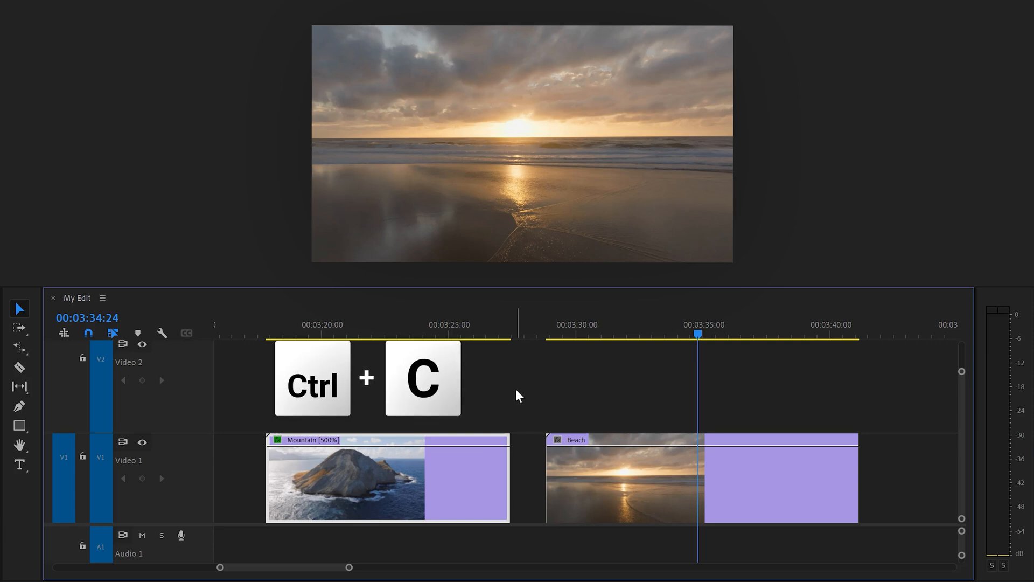
key(ctrl+c)
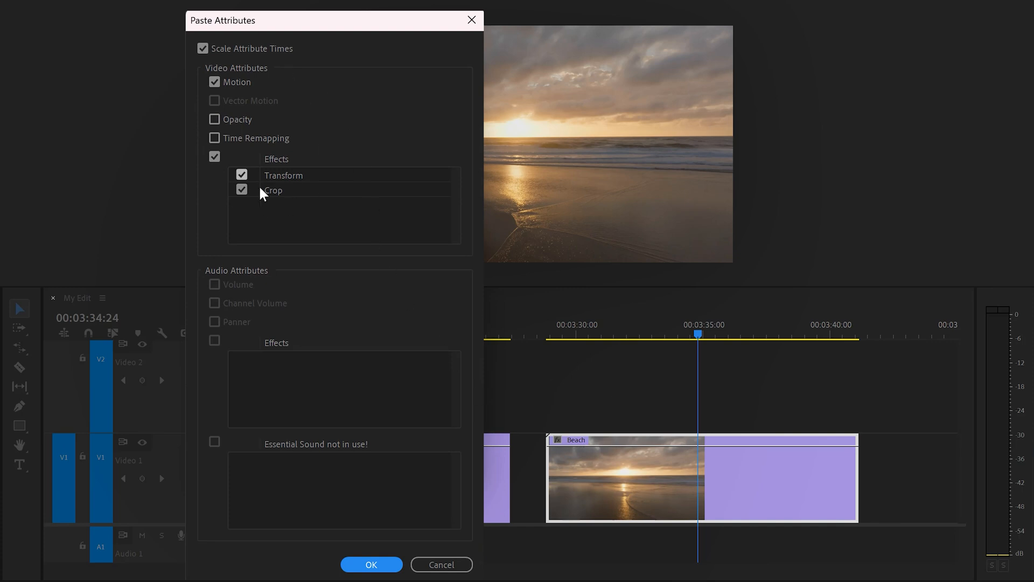
click(370, 564)
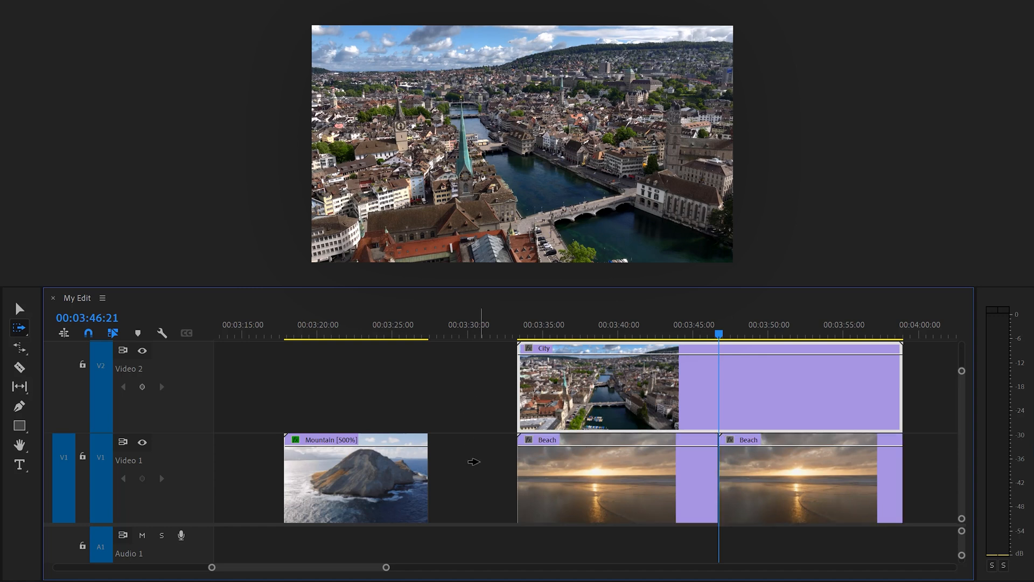
mouse_move(477, 388)
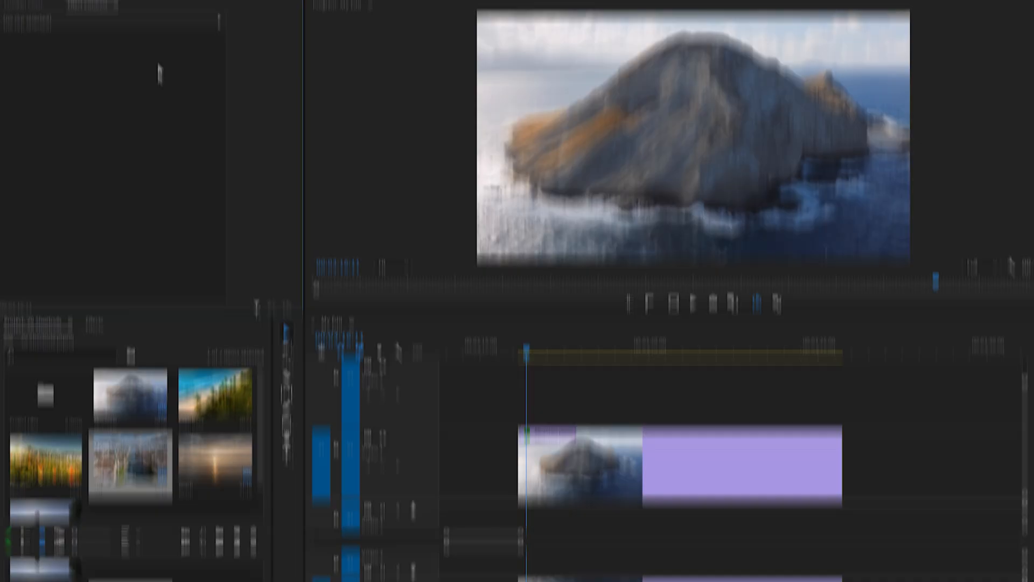
Step: Find 'Add edit' in Edit > Keyboard Shortcuts, assign C, and open the Preset list
click(25, 6)
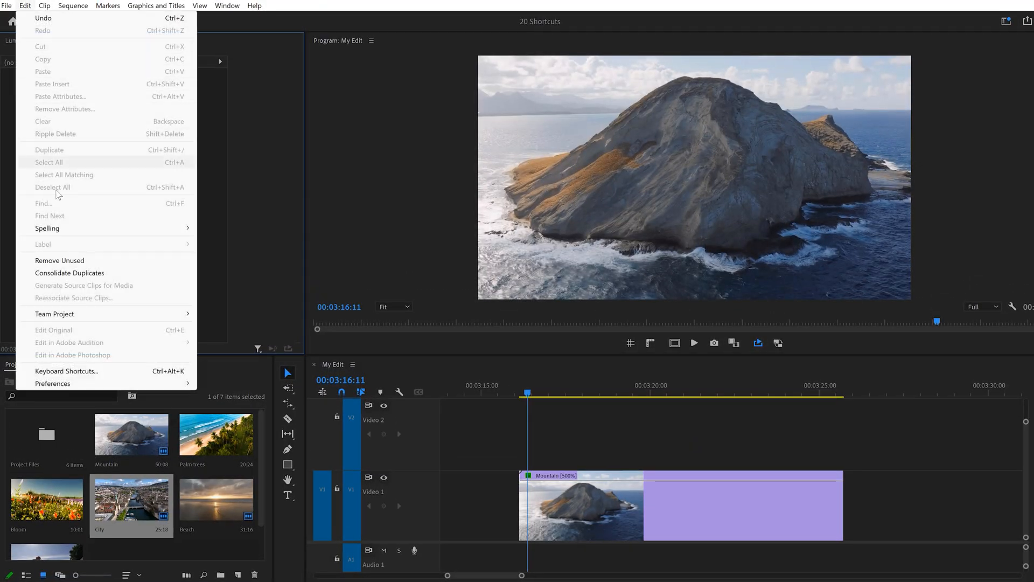
click(65, 370)
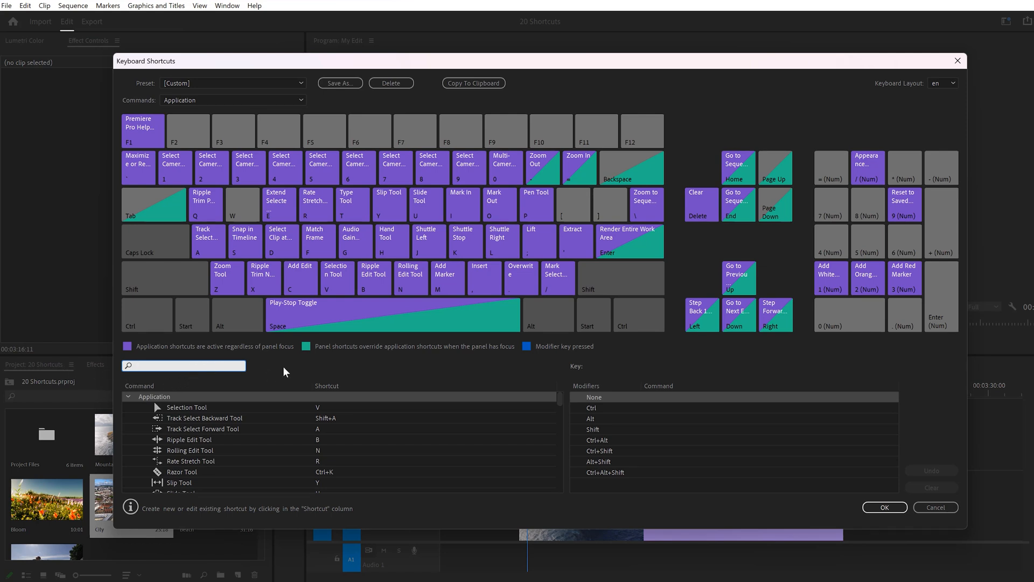
text(Add edit)
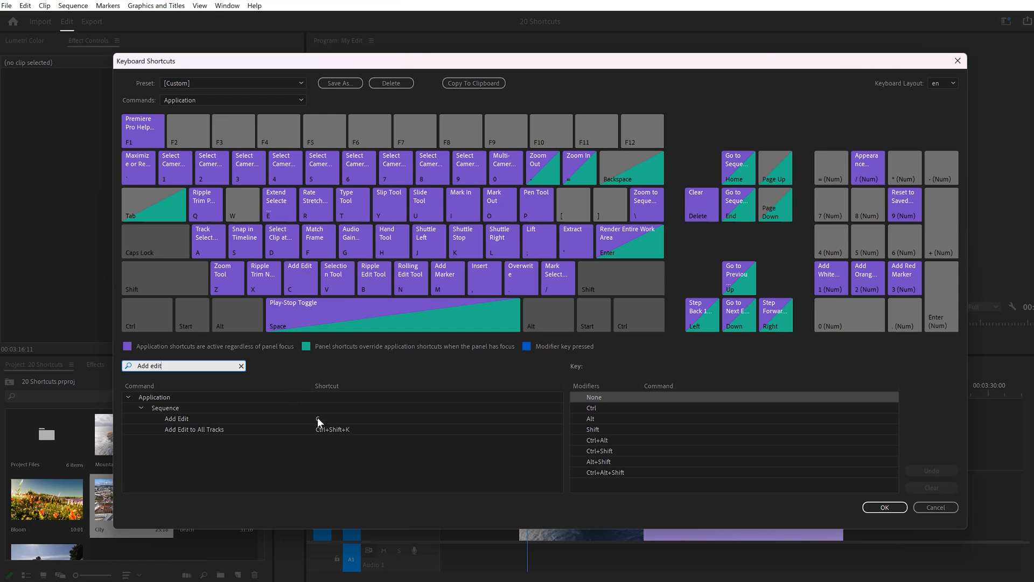
click(177, 418)
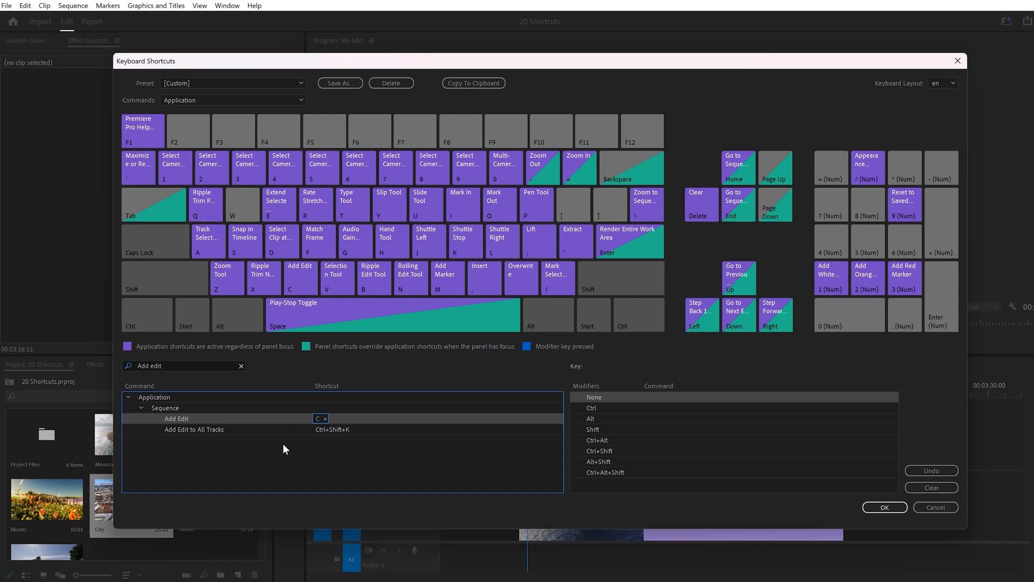
mouse_move(314, 453)
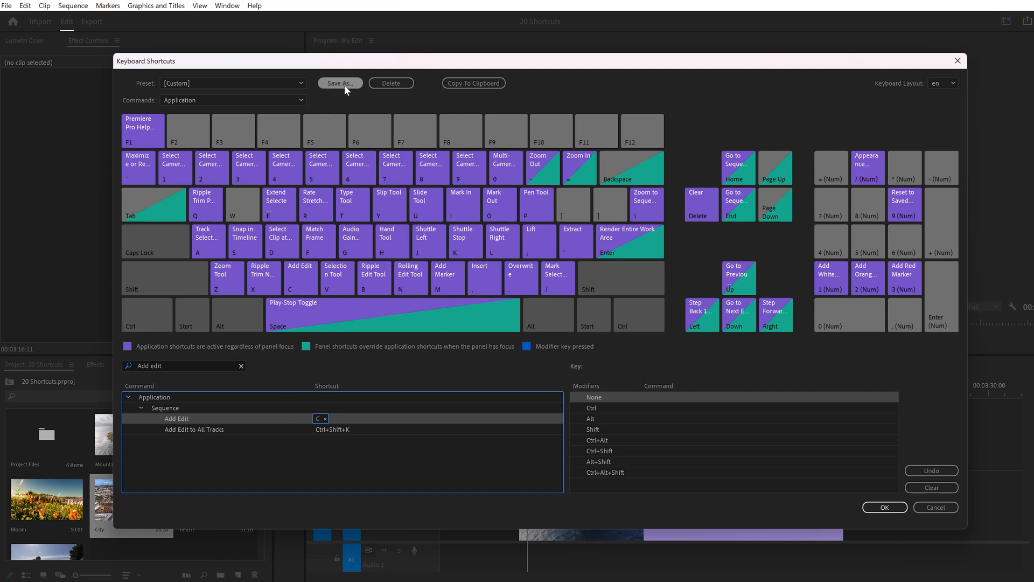
click(234, 82)
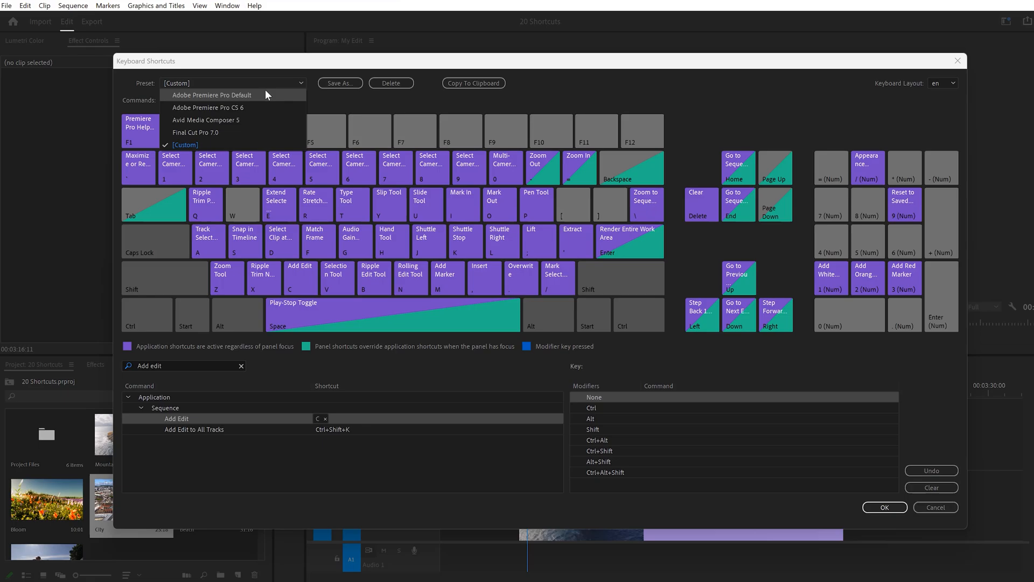